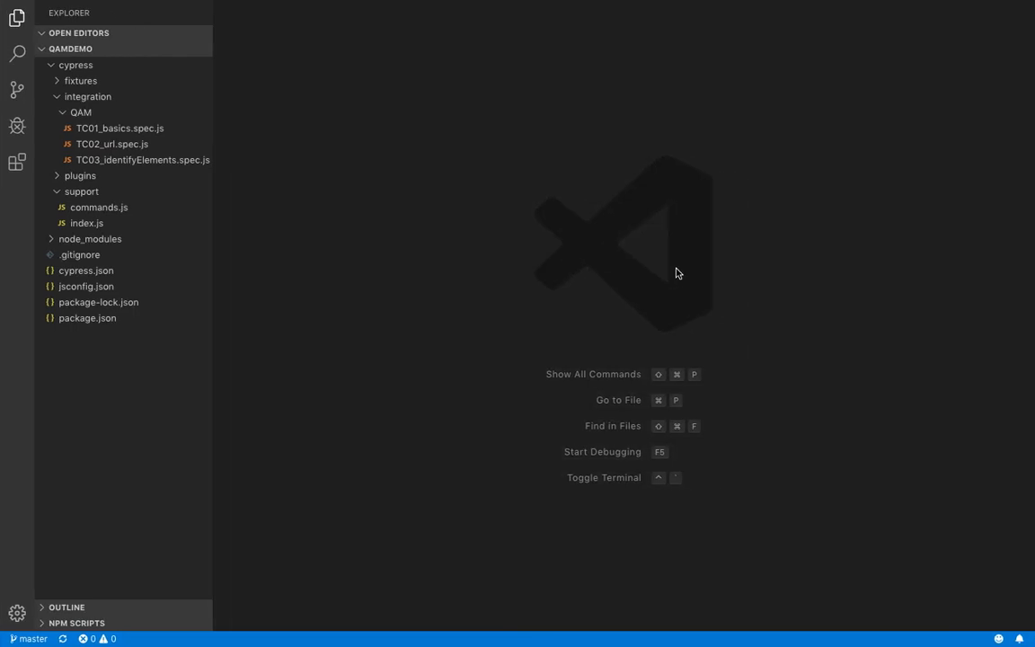
- Add a new file named TC04_customCommand.spec.js to the QAM folder
right_click(81, 112)
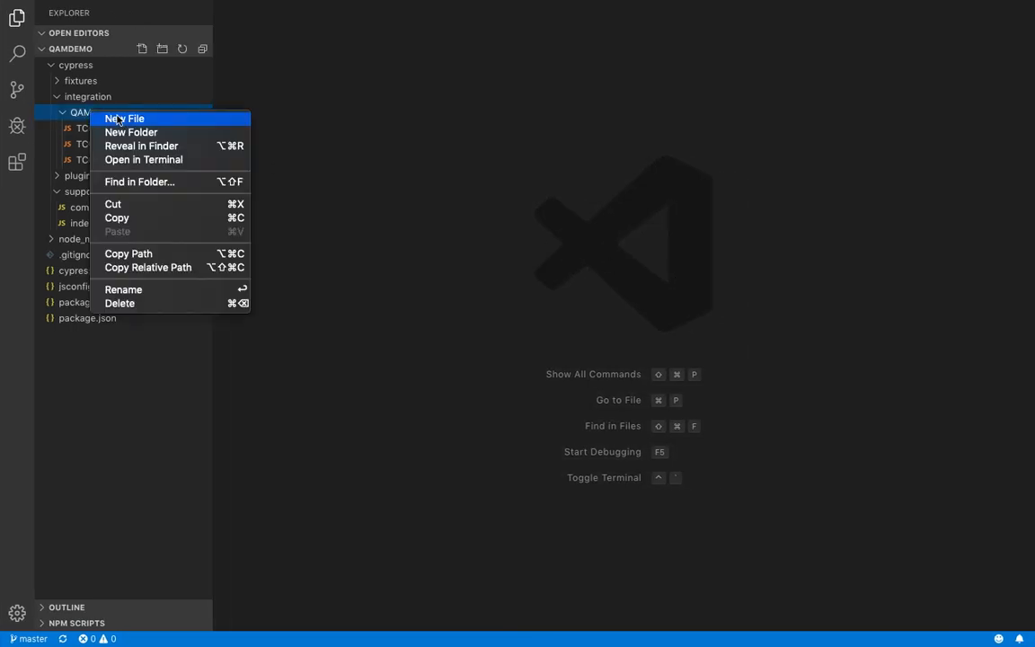
left_click(129, 118)
type("TC04_customCommand.spec.js")
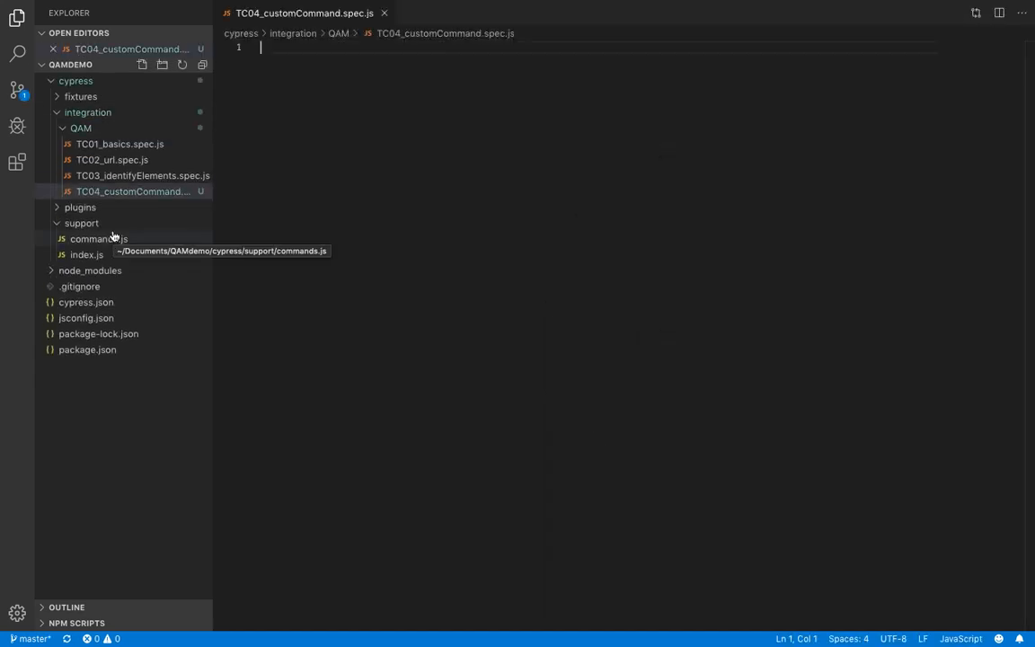
mouse_move(128, 186)
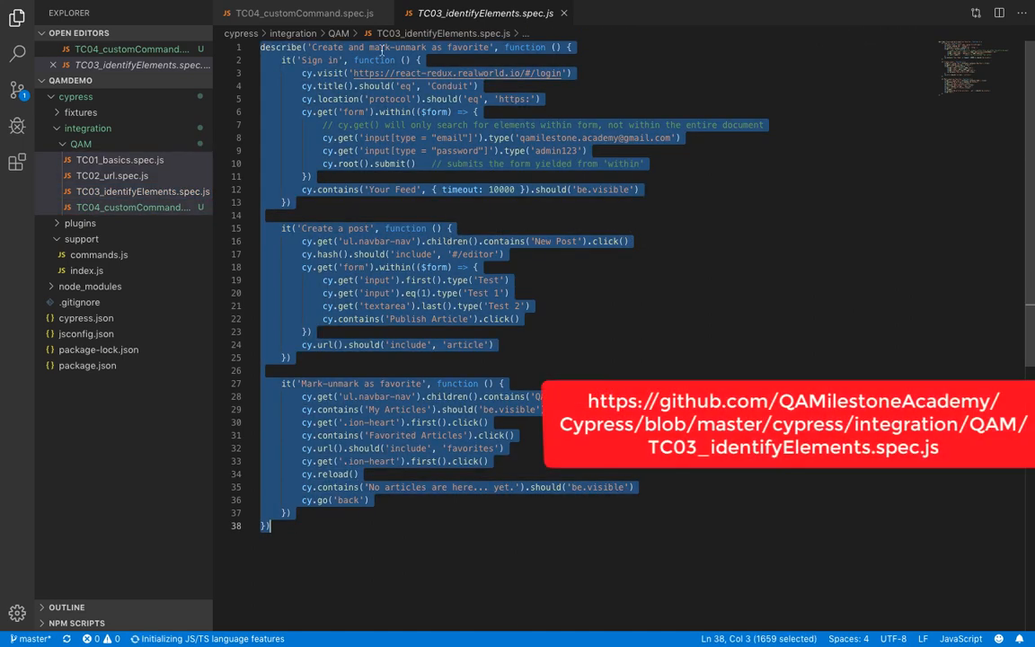
- Paste the sign-in, create-post and favorite tests from TC03 into TC04_customCommand.spec.js
left_click(303, 12)
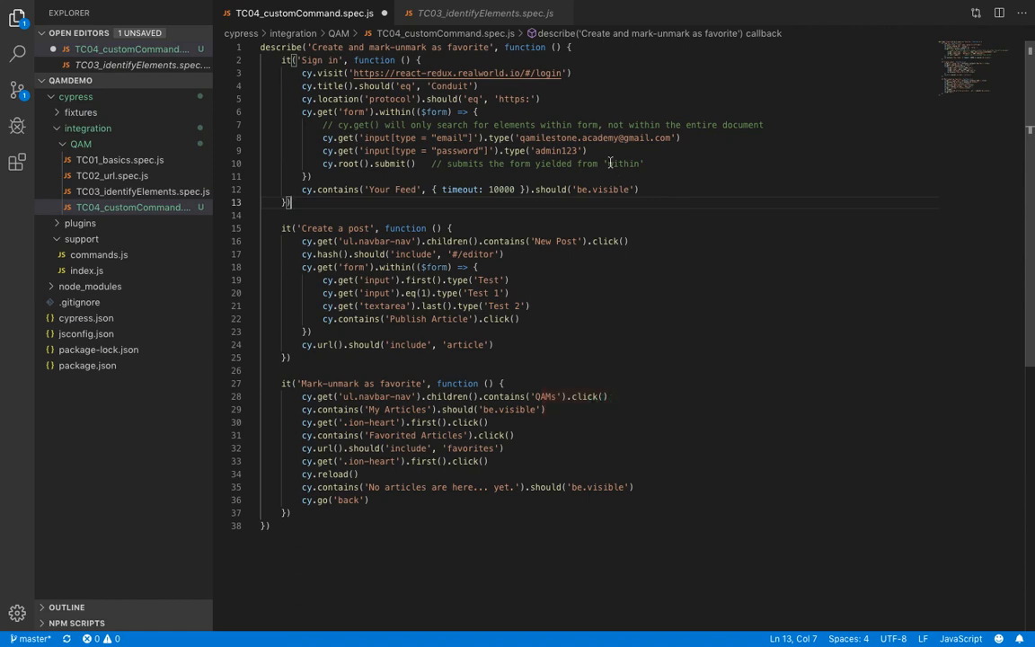
mouse_move(611, 163)
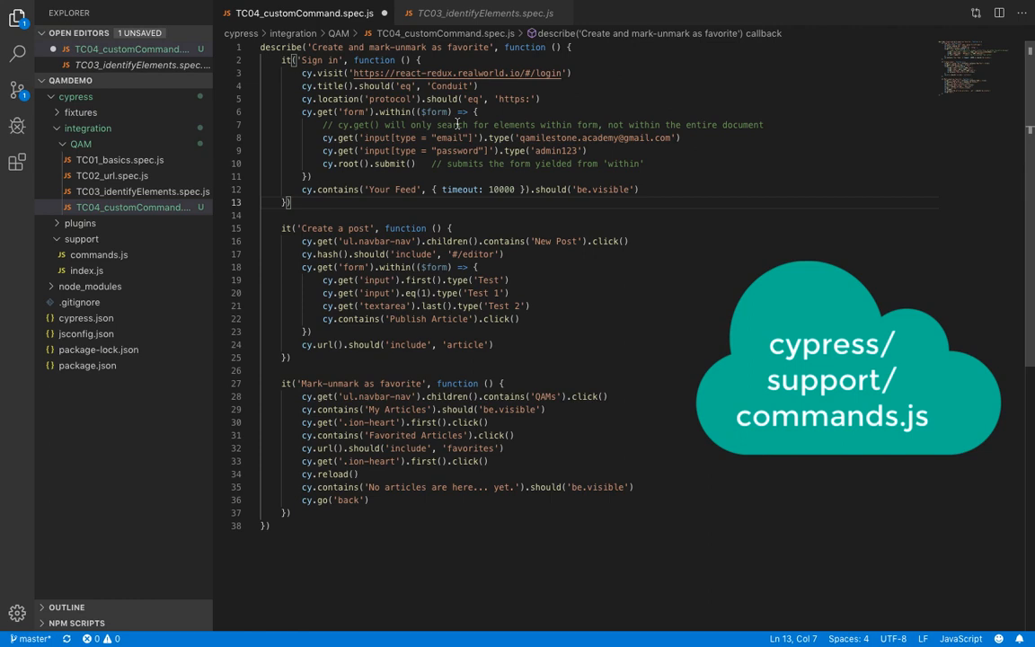
left_click(81, 239)
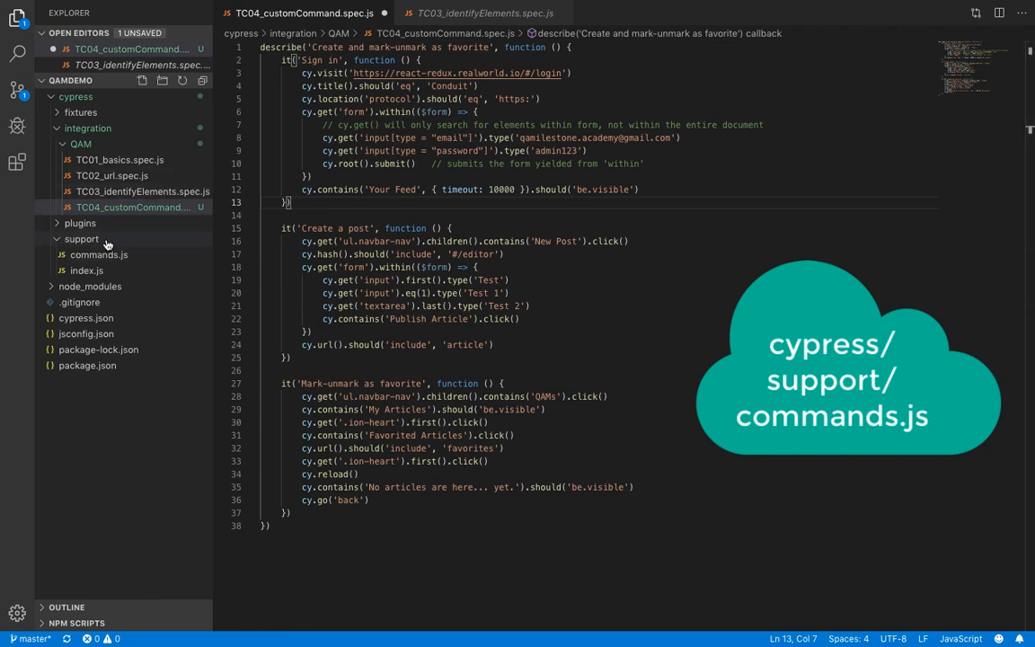
- Clear all example comments from support/commands.js
left_click(98, 255)
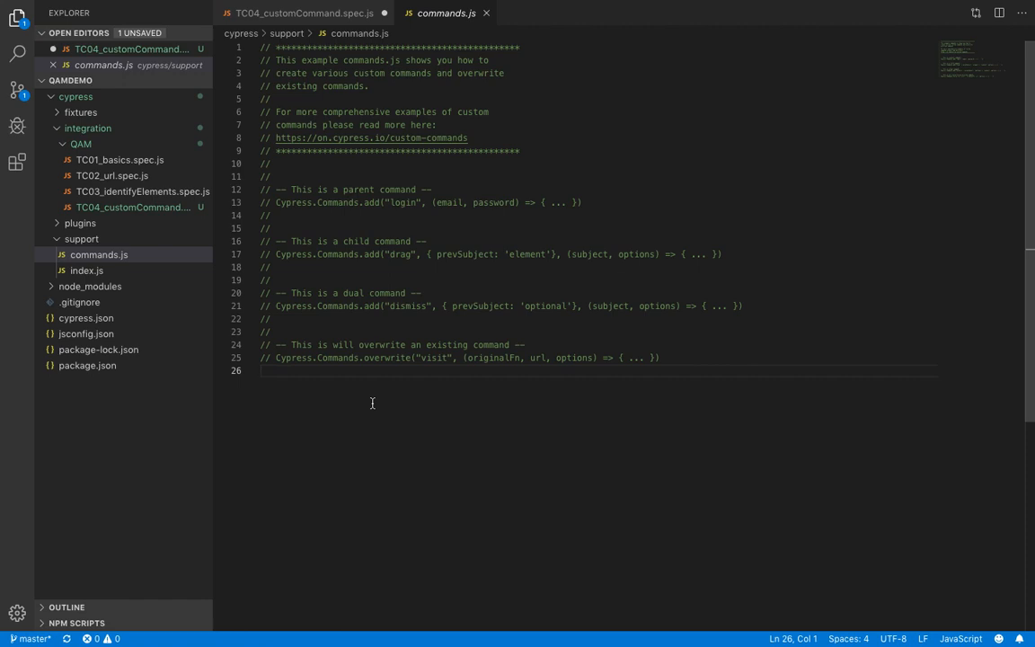
key("ctrl+a")
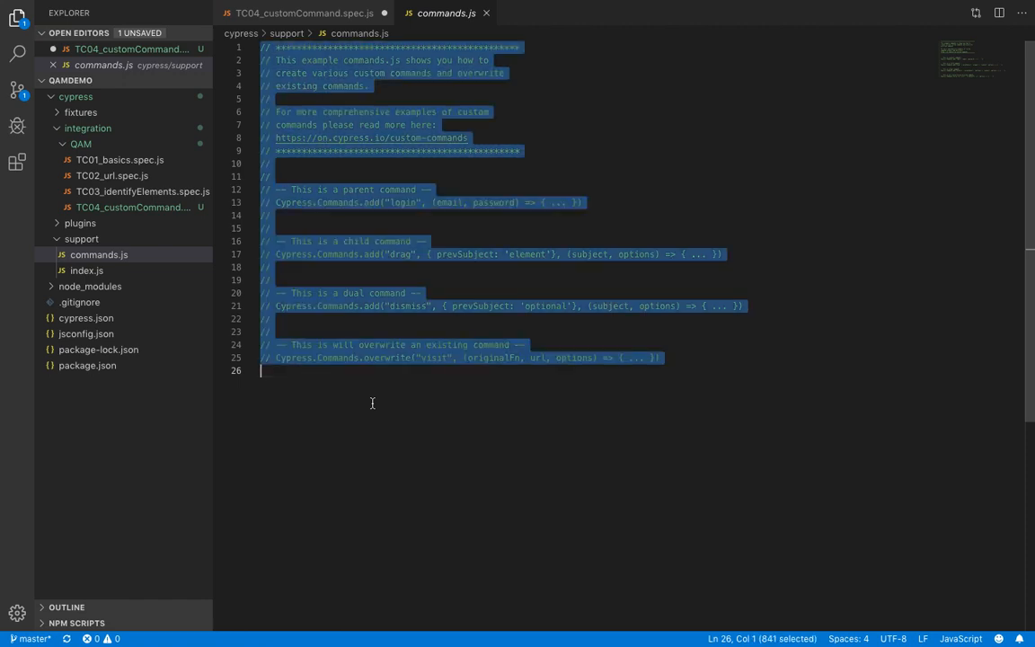
key("Delete")
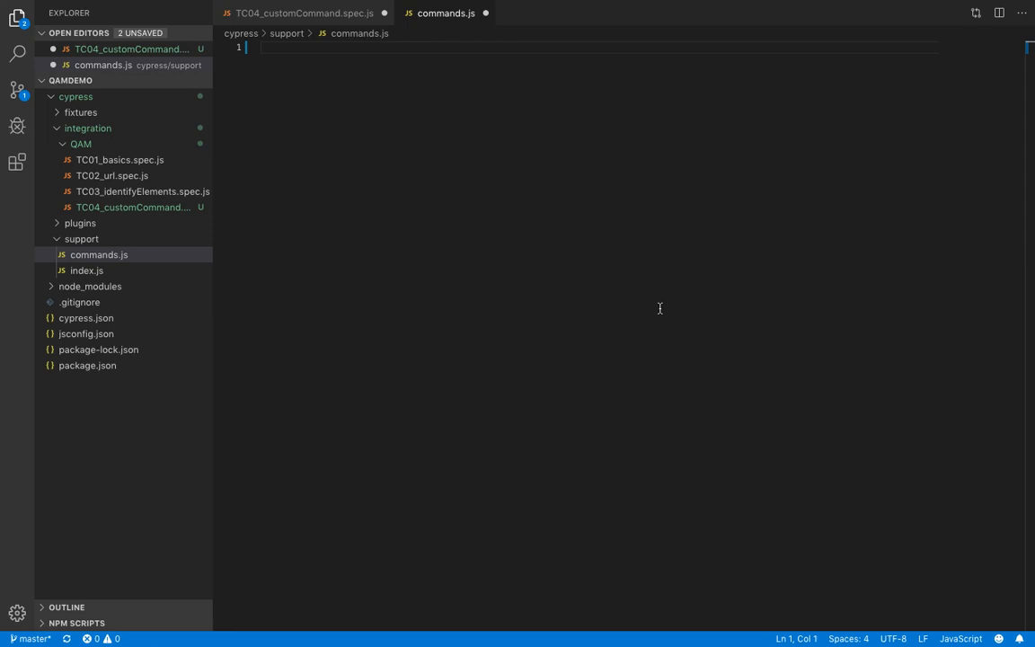
- Begin the command with Cypress.Commands.add("SignIn", () => {
type("Cypress")
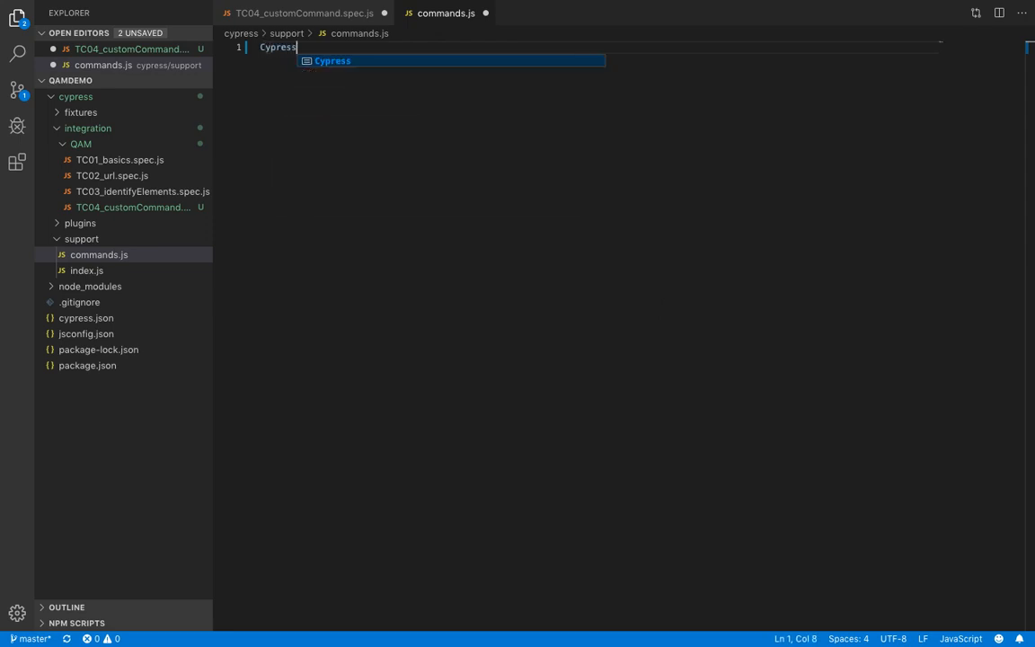
type(".")
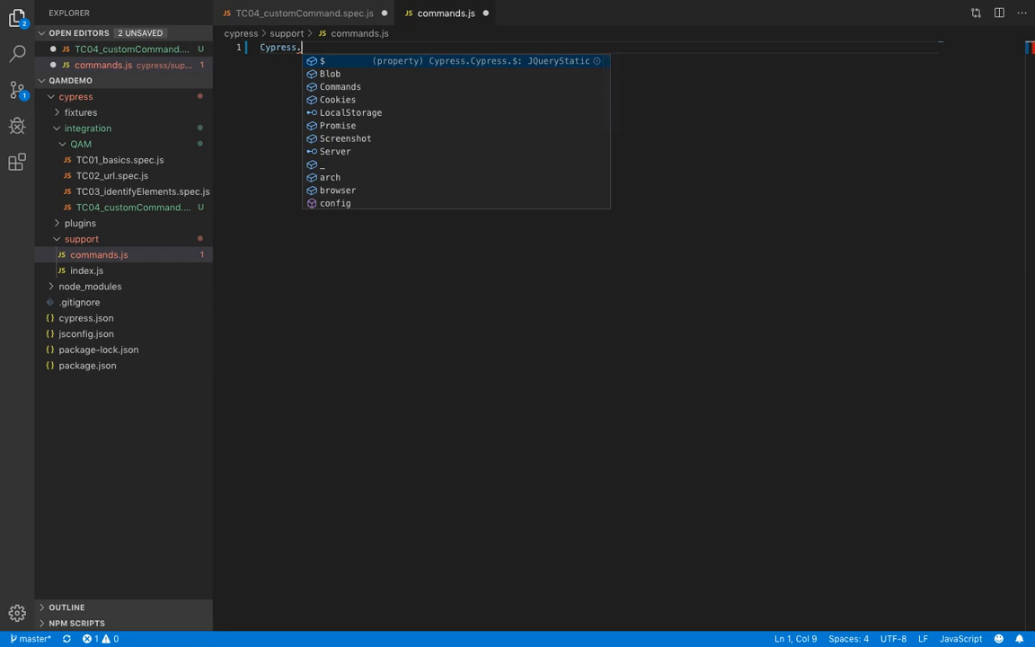
type("Command")
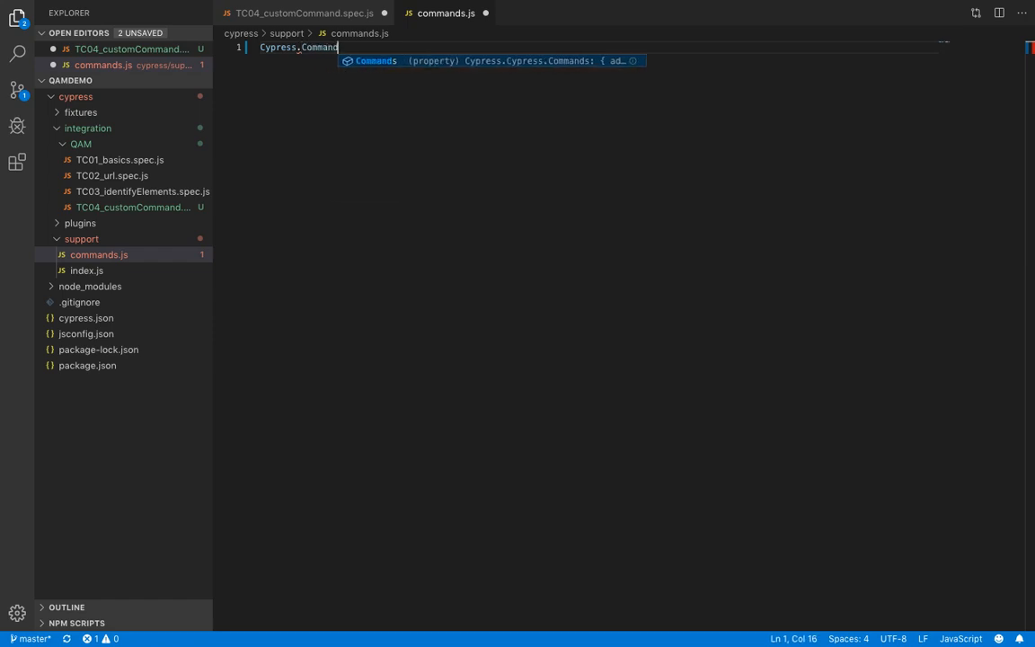
type(".add(")
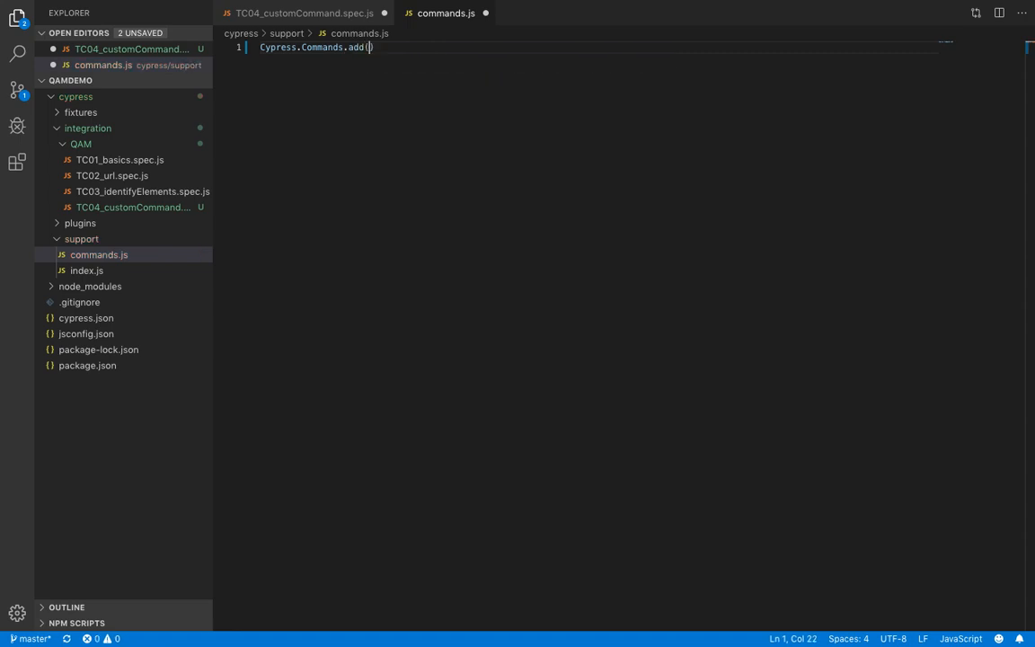
type("\"\"")
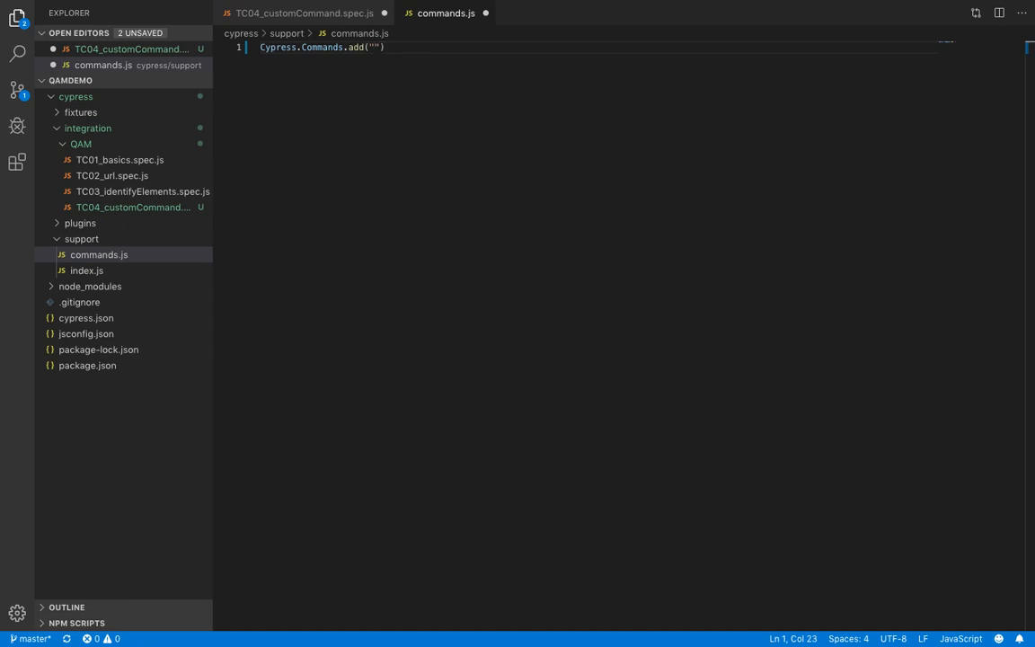
type("SignIn")
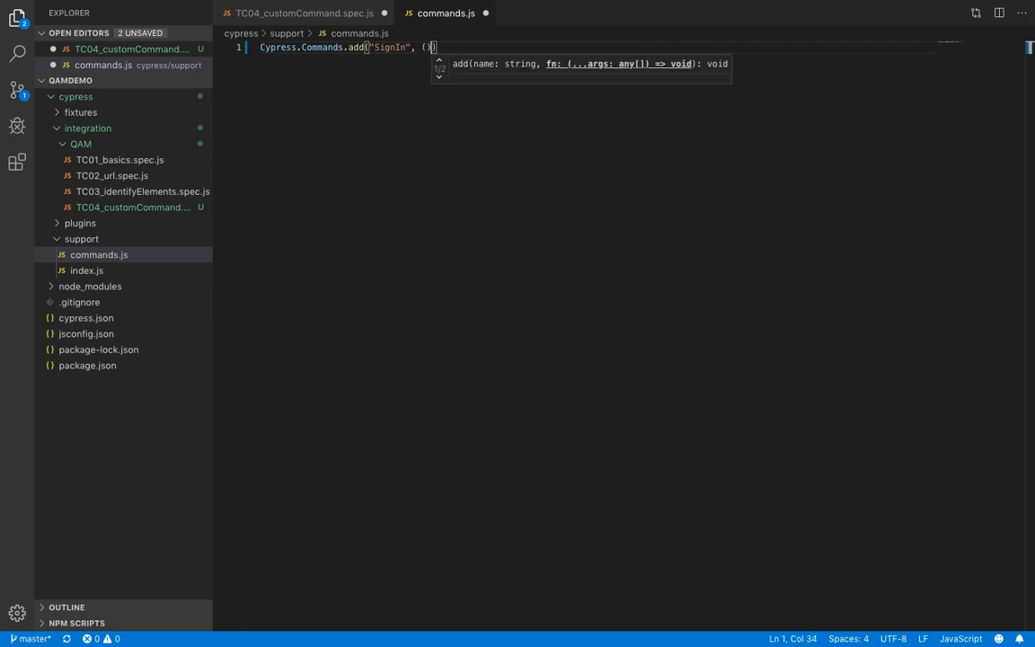
type("=> {")
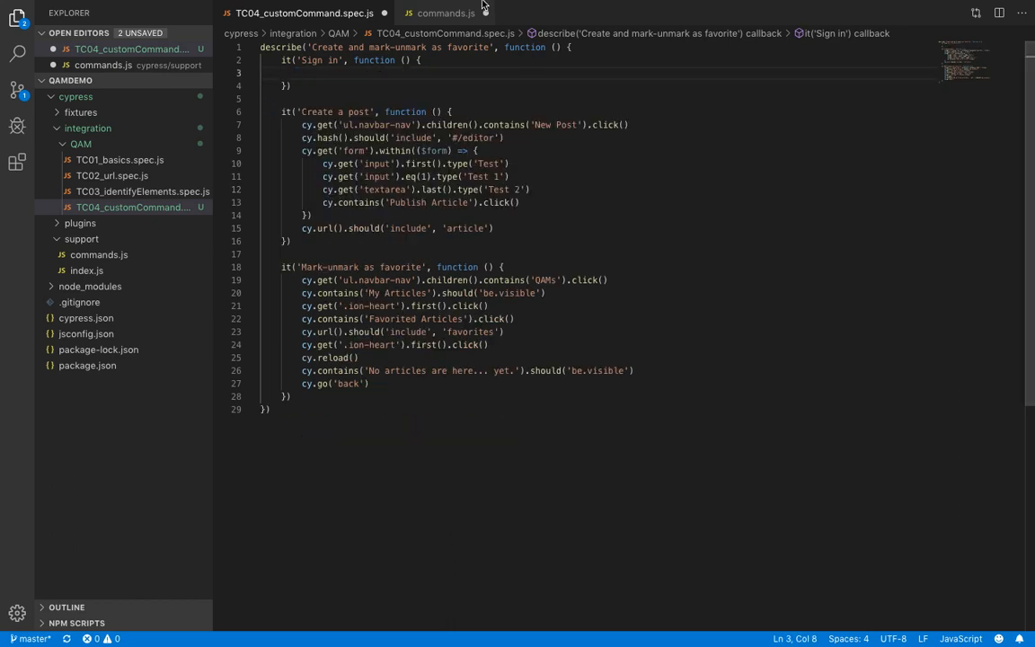
- Paste the visit, form-fill and feed-check sign-in code into the SignIn command and save
left_click(446, 13)
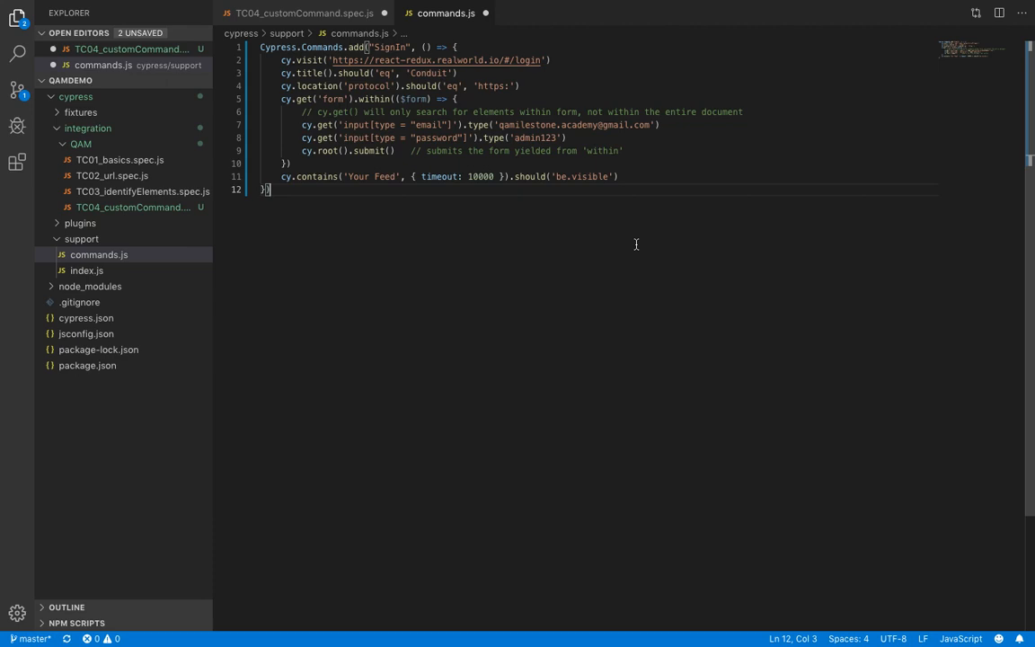
mouse_move(487, 277)
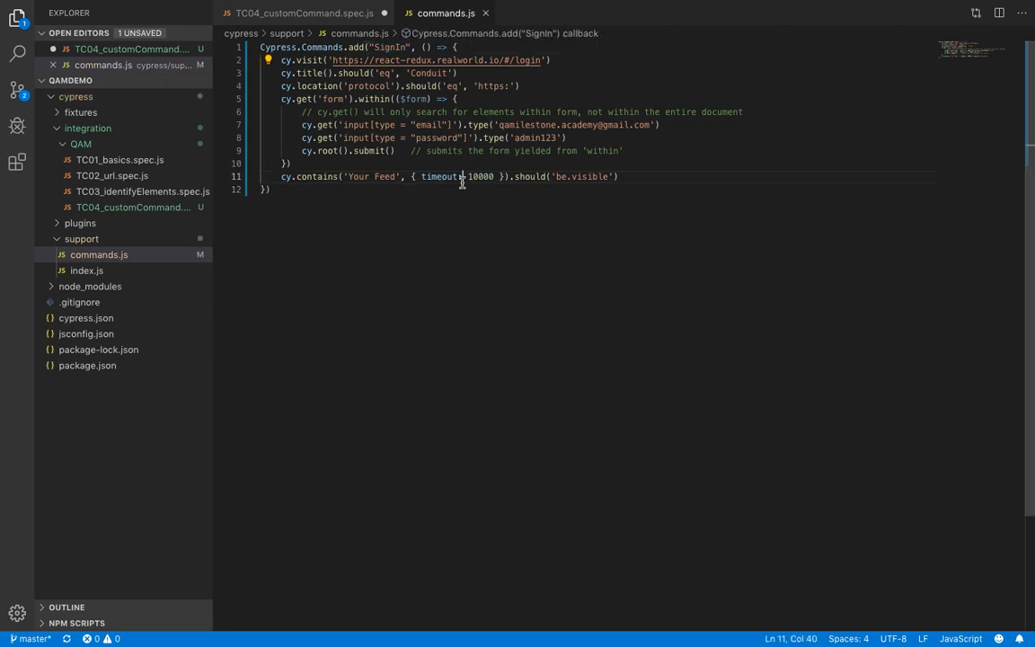
left_click(304, 12)
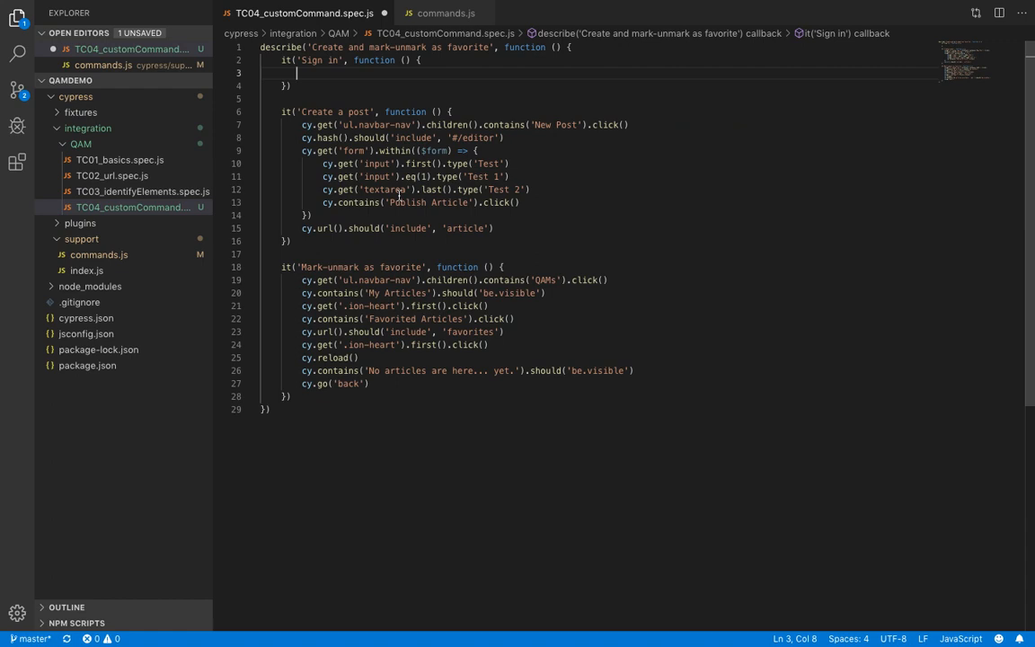
- Call cy.SignIn() in the Sign in test and convert it to a before hook
type("cy.SignIn")
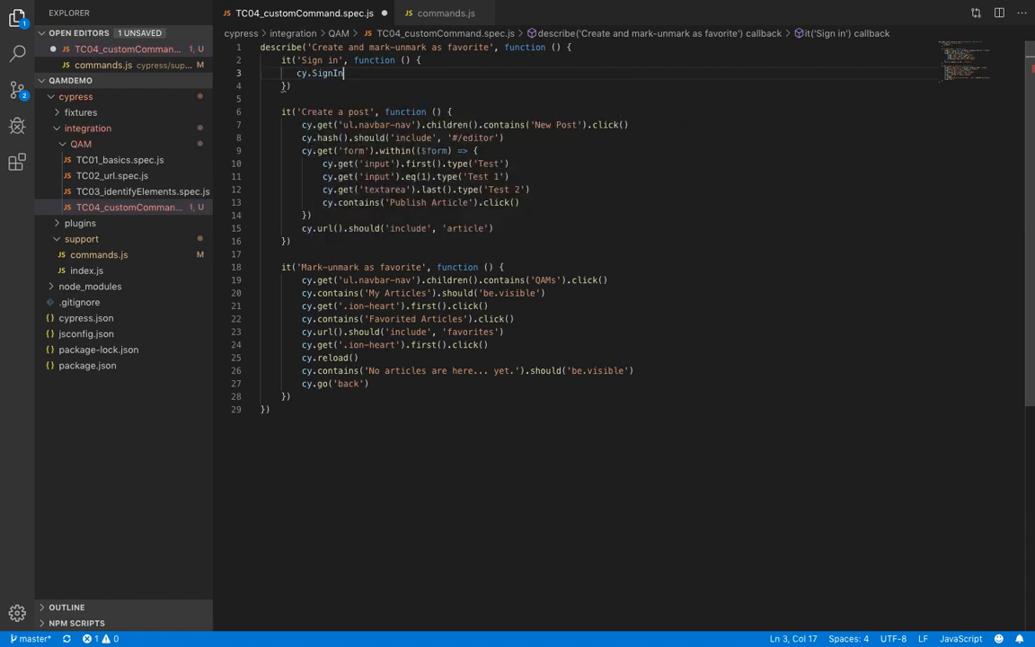
type("()")
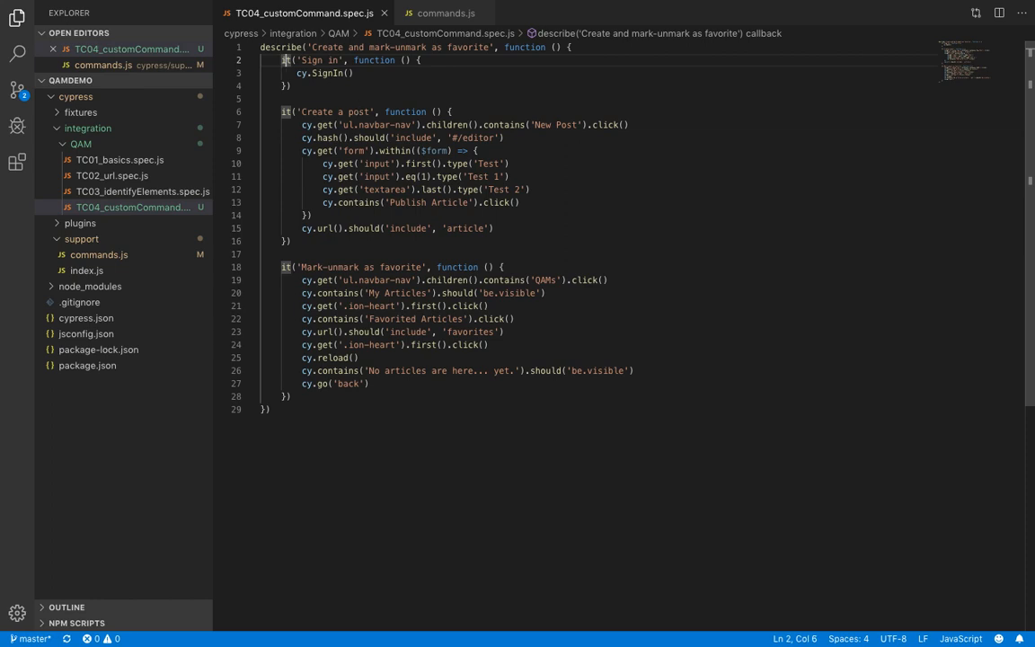
type("before")
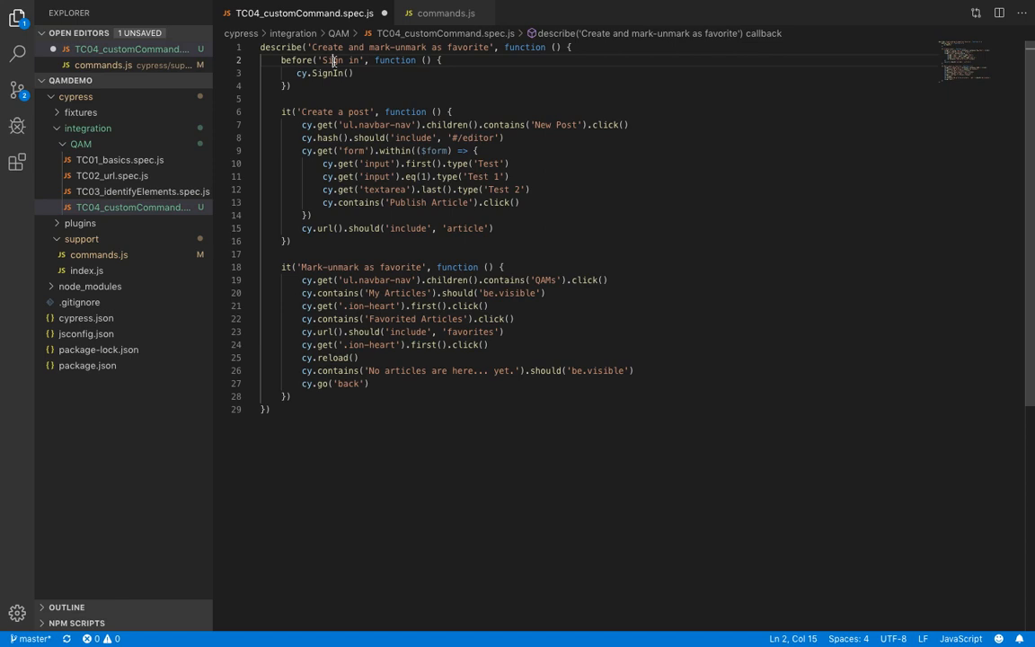
double_click(342, 60)
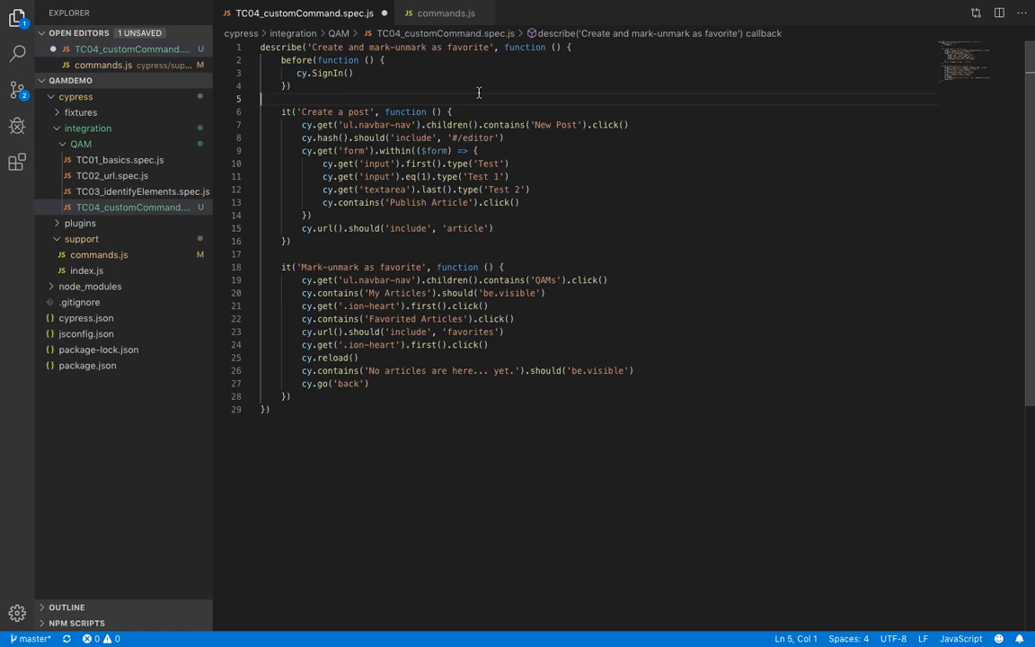
mouse_move(624, 90)
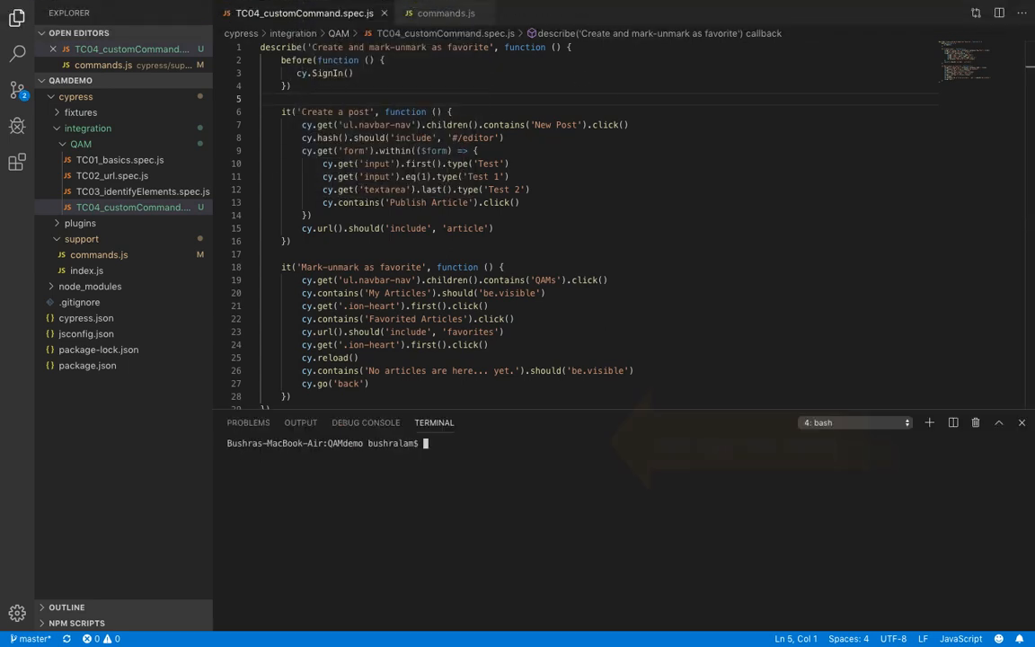
- Launch Cypress with npx cypress open and run TC04_customCommand.spec.js
type("npx cypre")
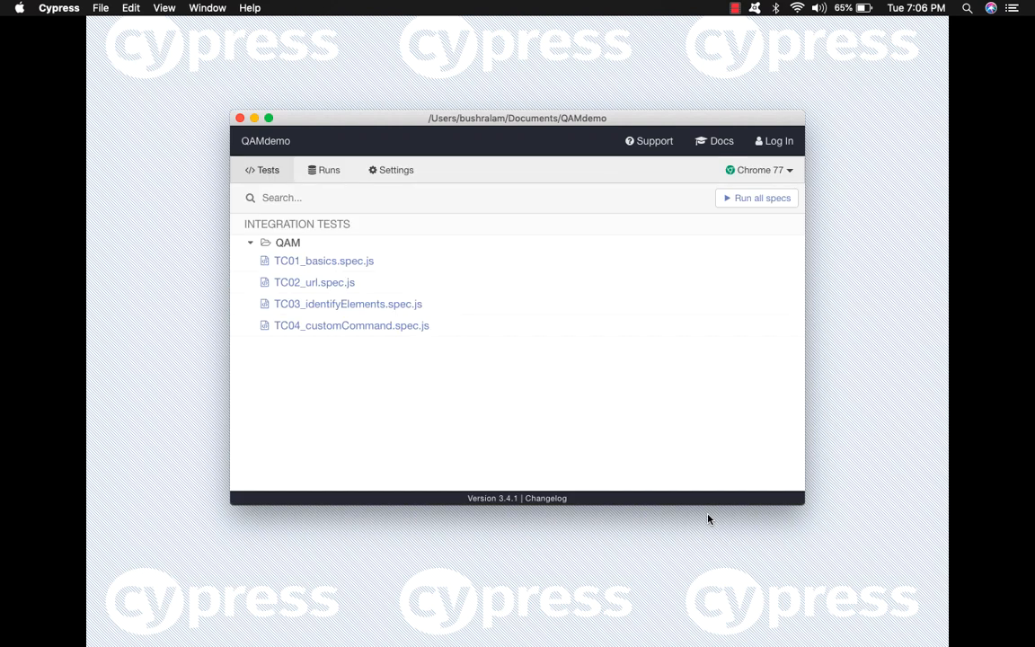
left_click(351, 325)
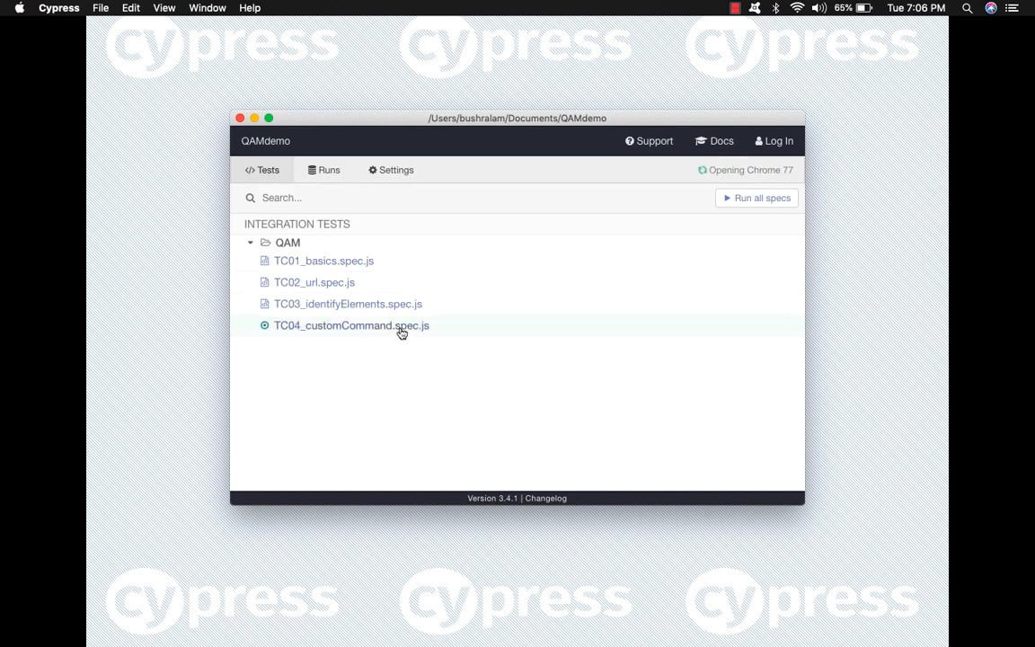
left_click(351, 325)
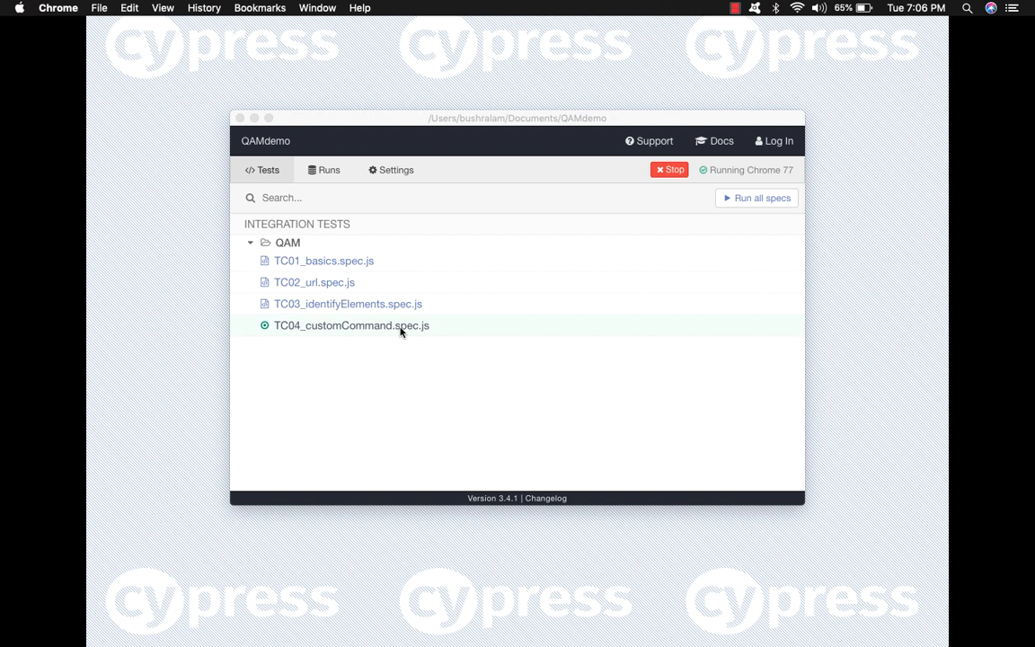
- Inspect the TC04 run log: Create a post passes, Mark-unmark as favorite fails
left_click(351, 325)
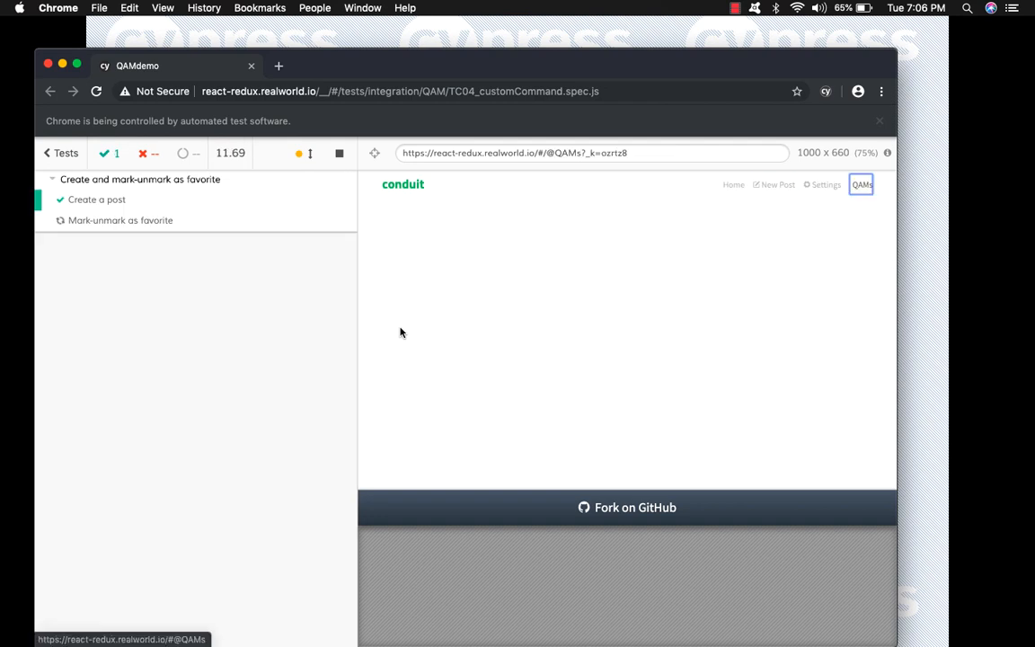
left_click(861, 184)
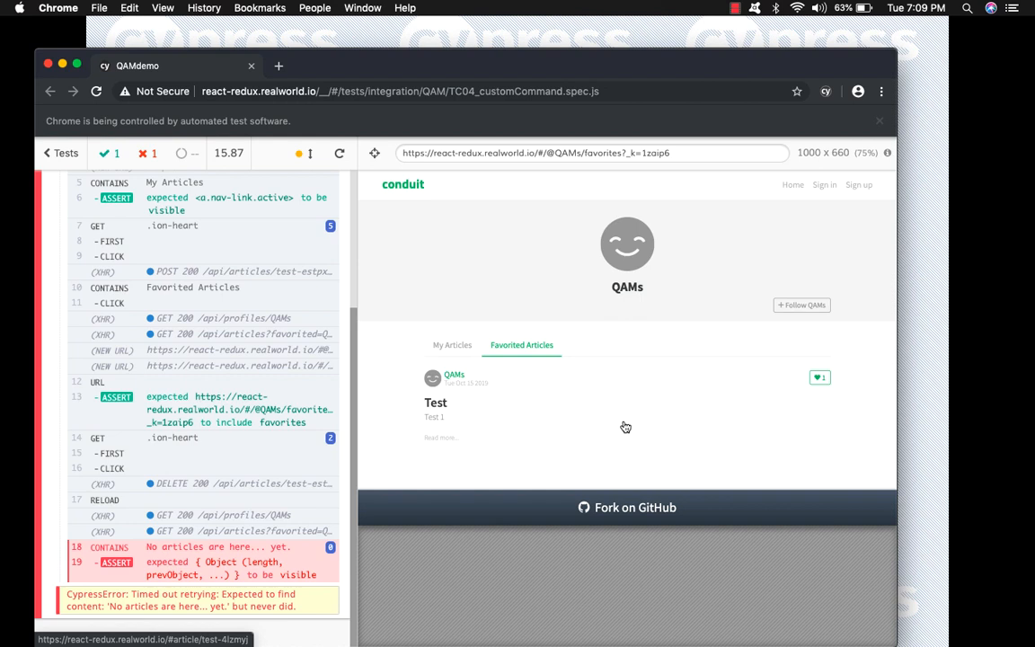
mouse_move(676, 576)
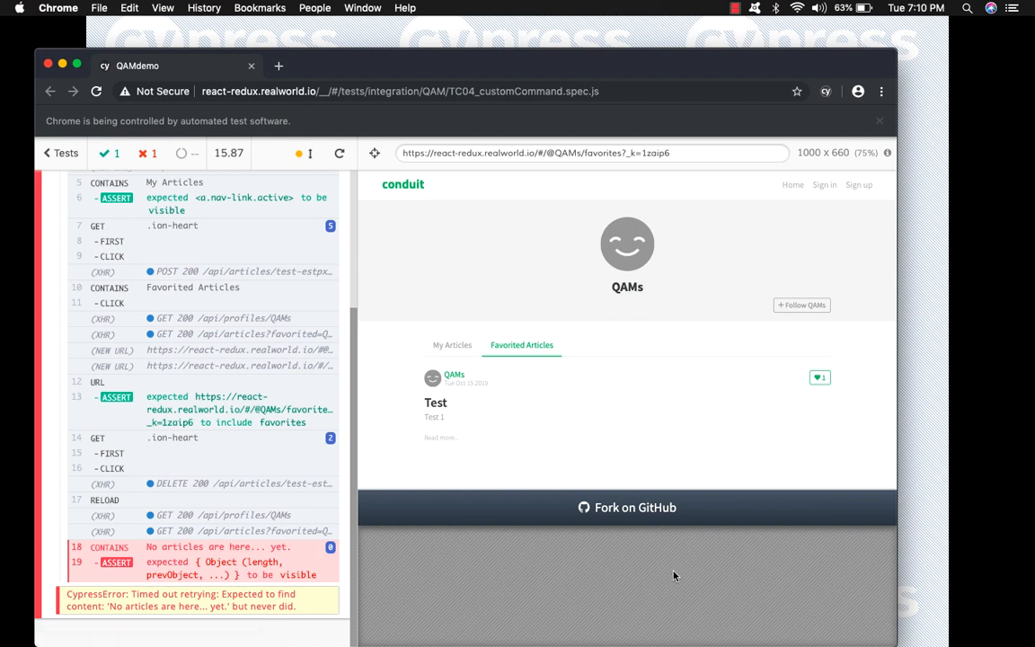